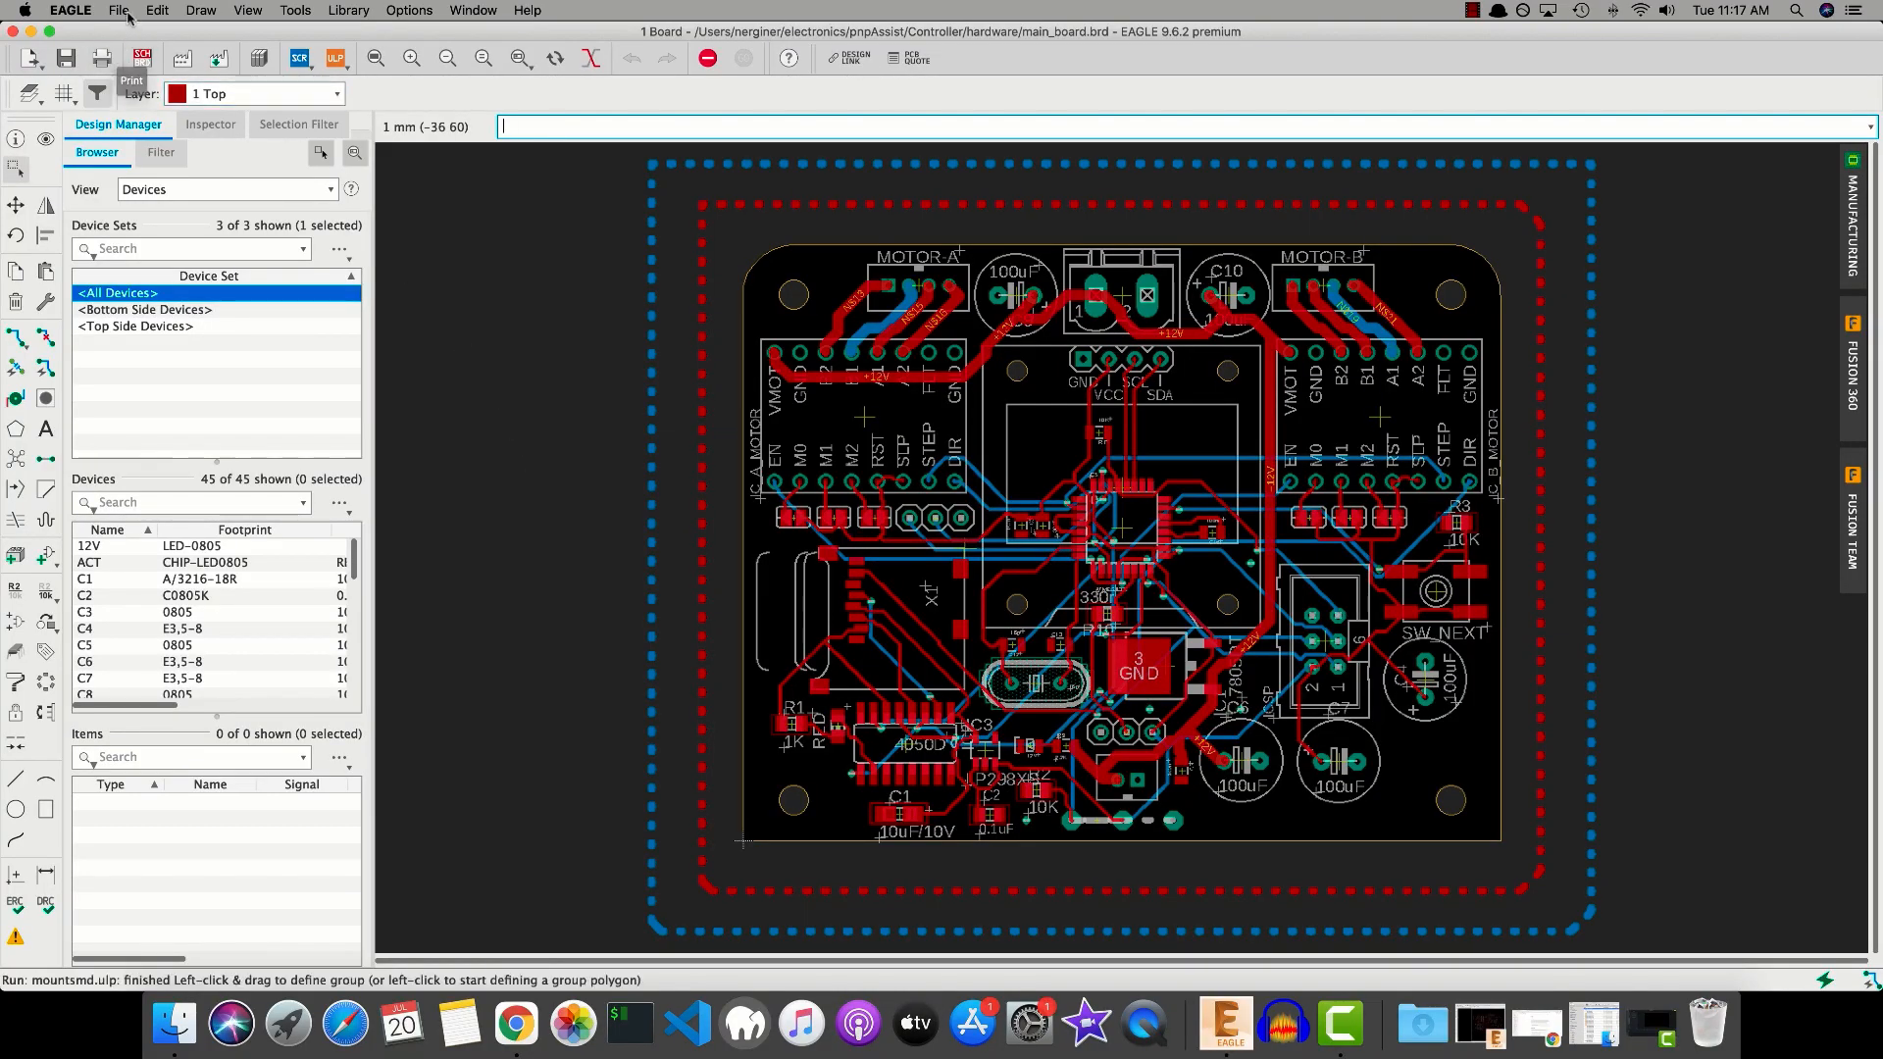
# Start the Mount SMD export of main_board, proposing main_board.mnt in the hardware folder
pyautogui.click(118, 10)
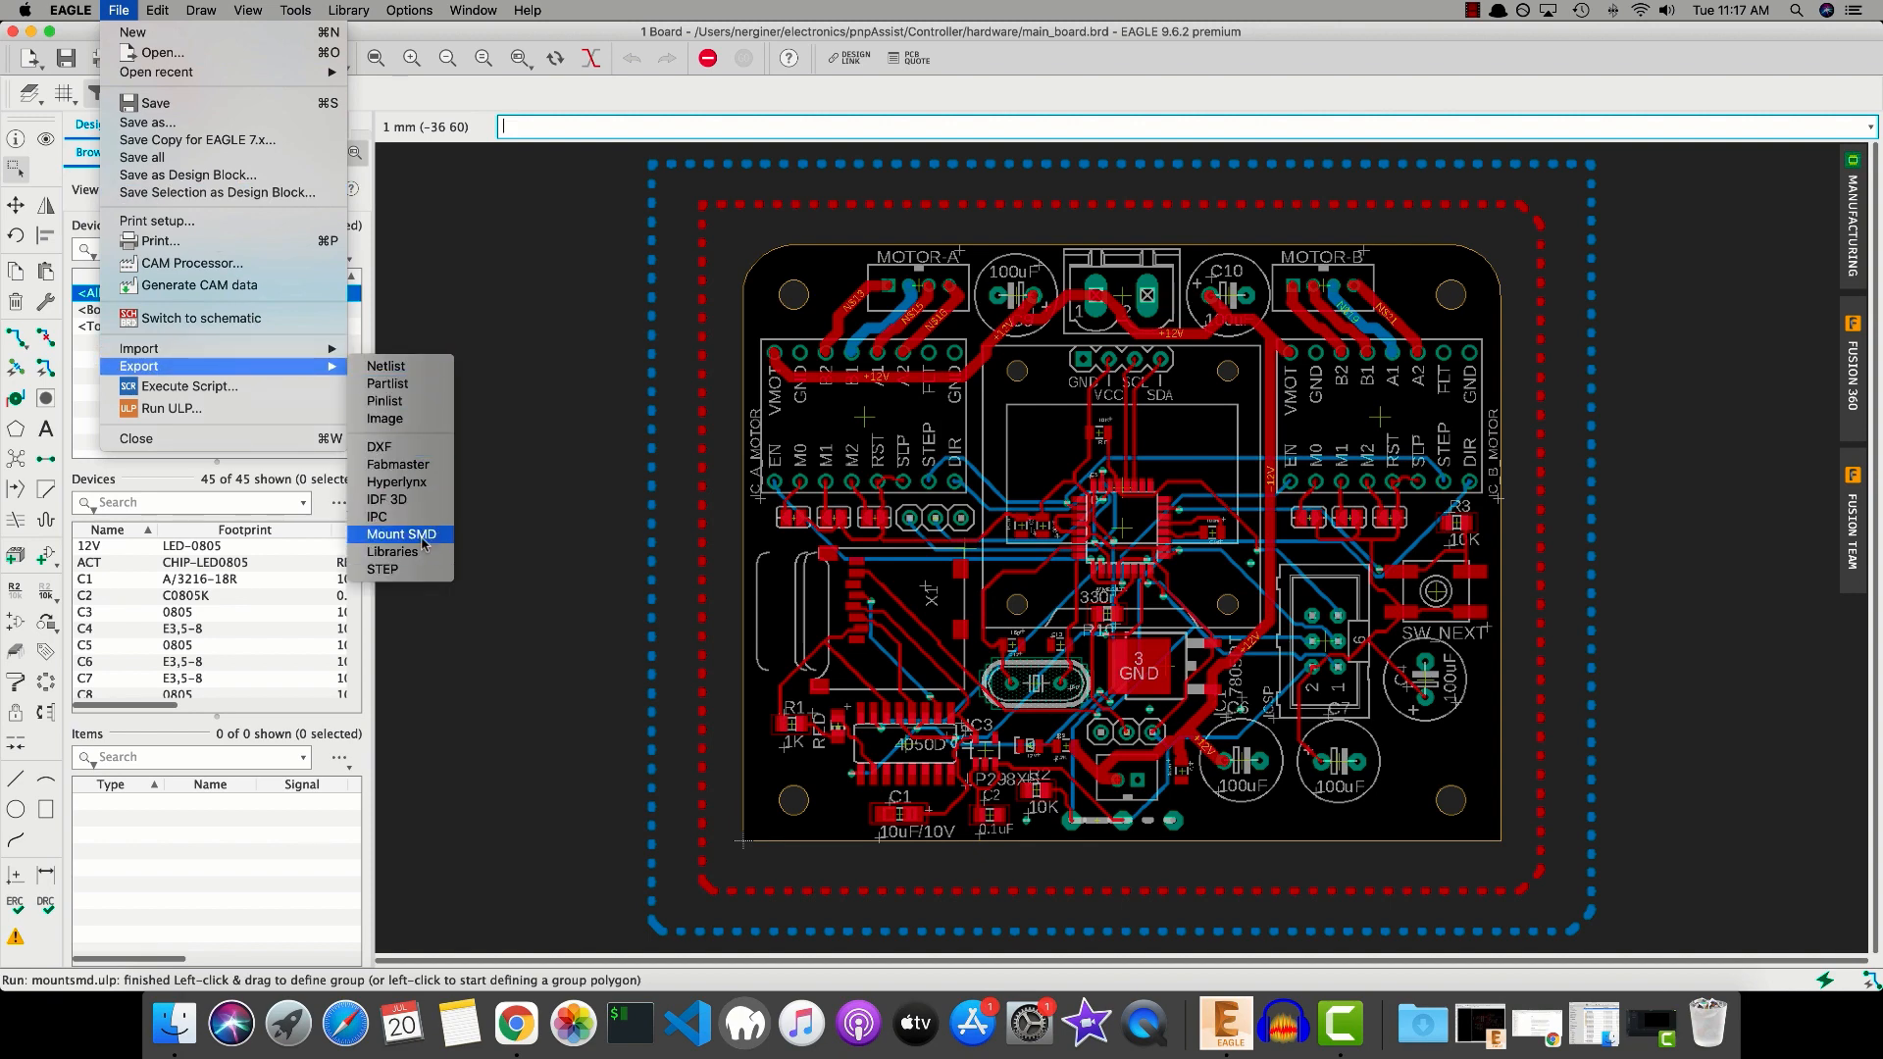
pyautogui.click(400, 533)
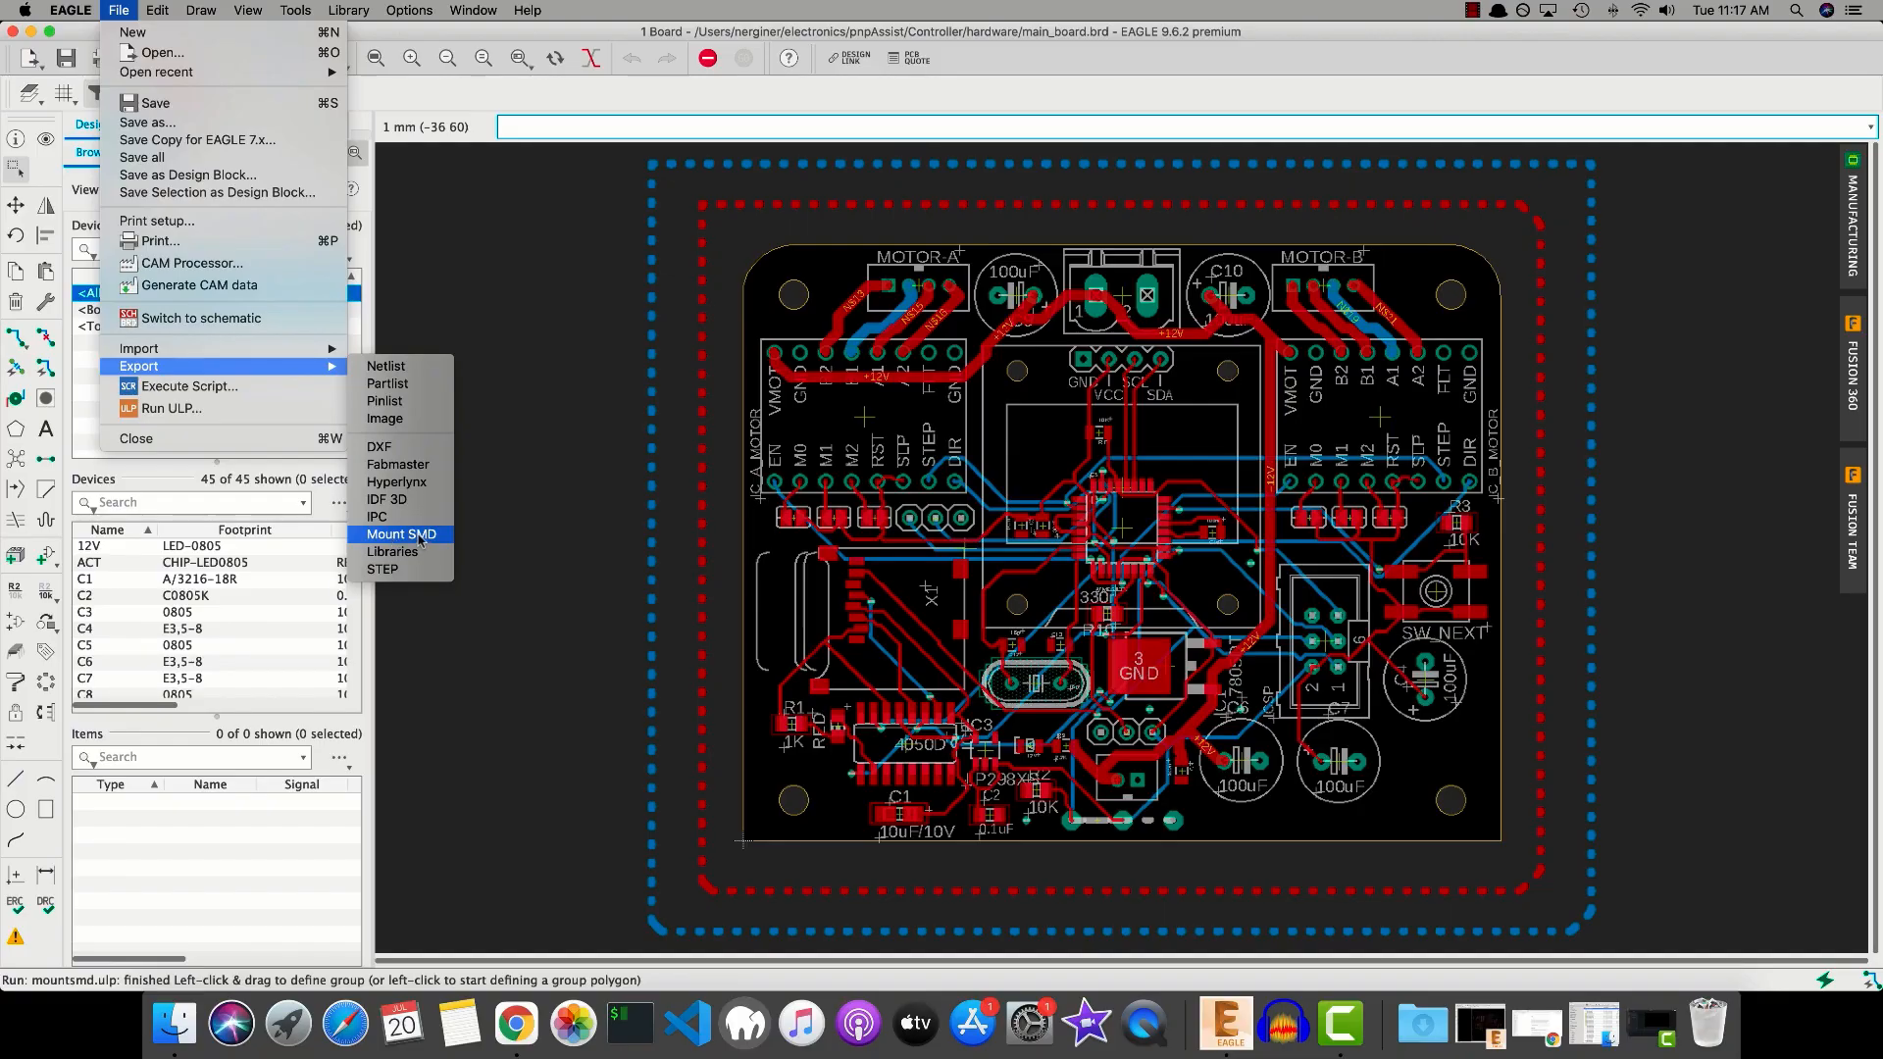
pyautogui.click(400, 534)
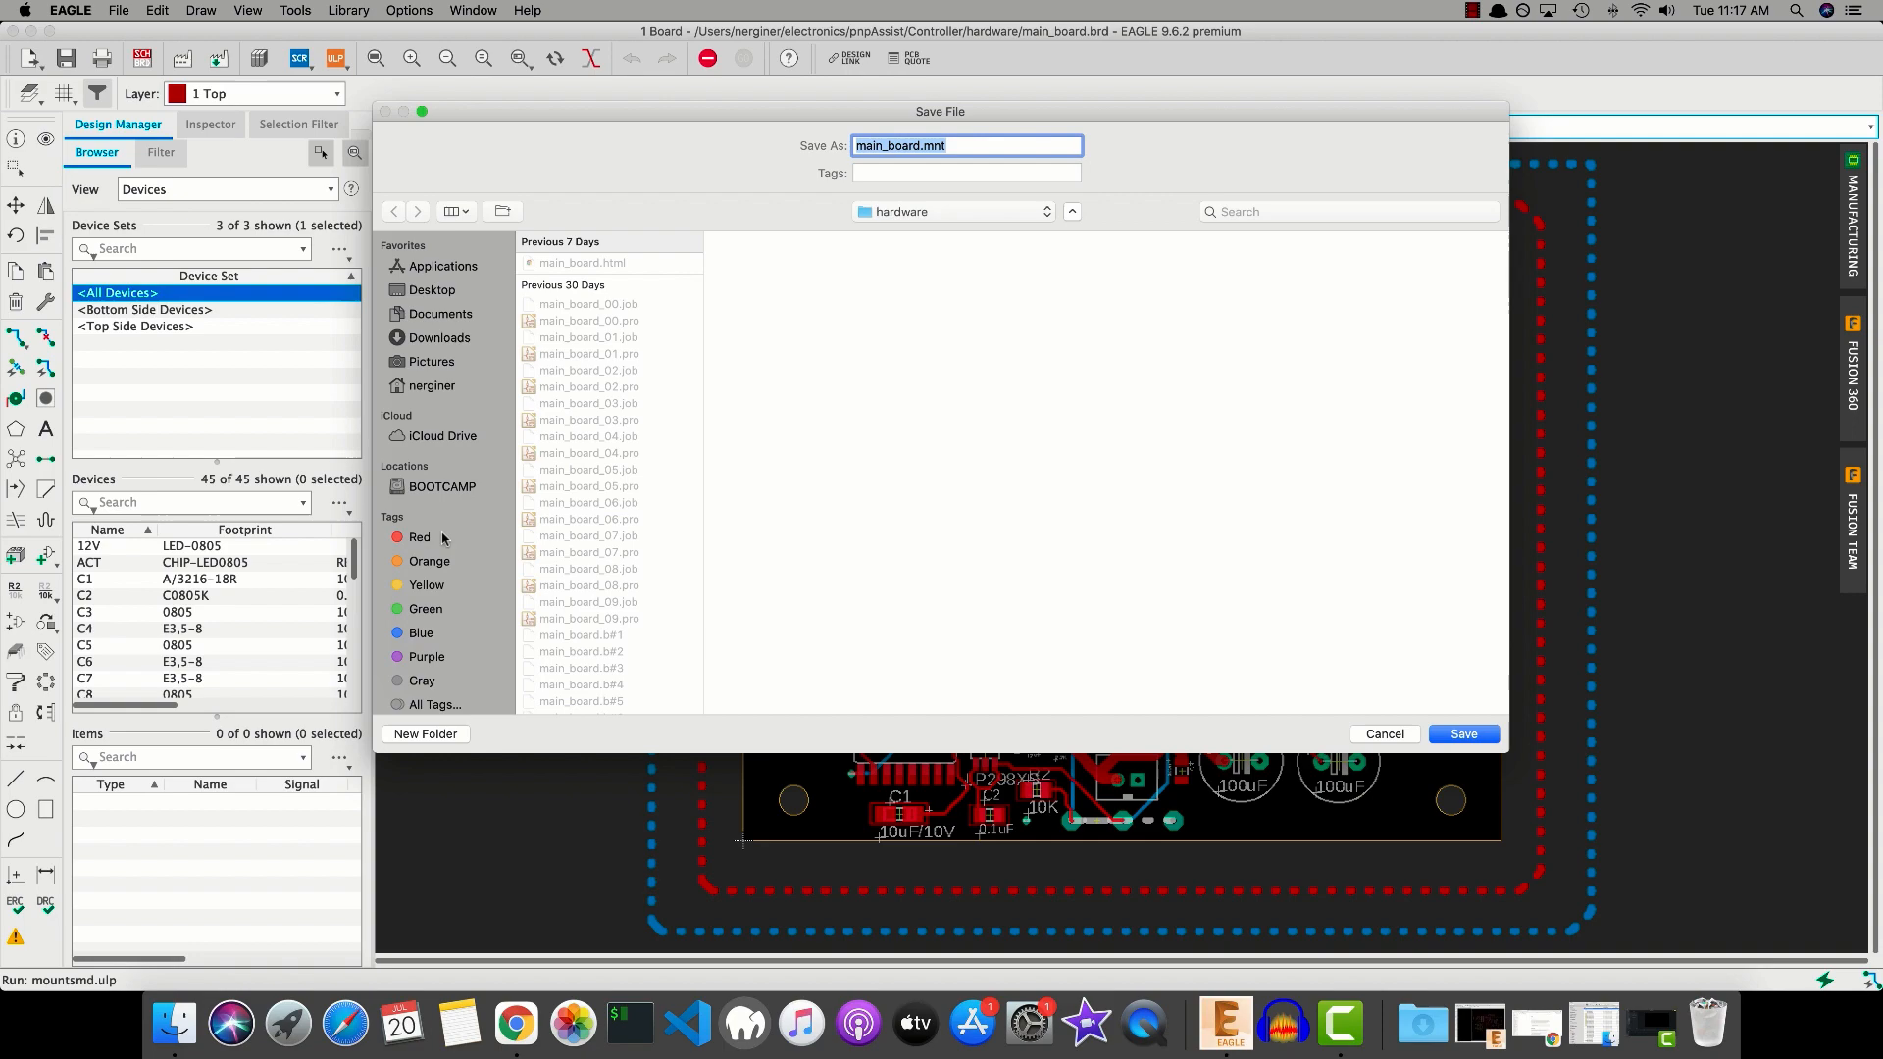